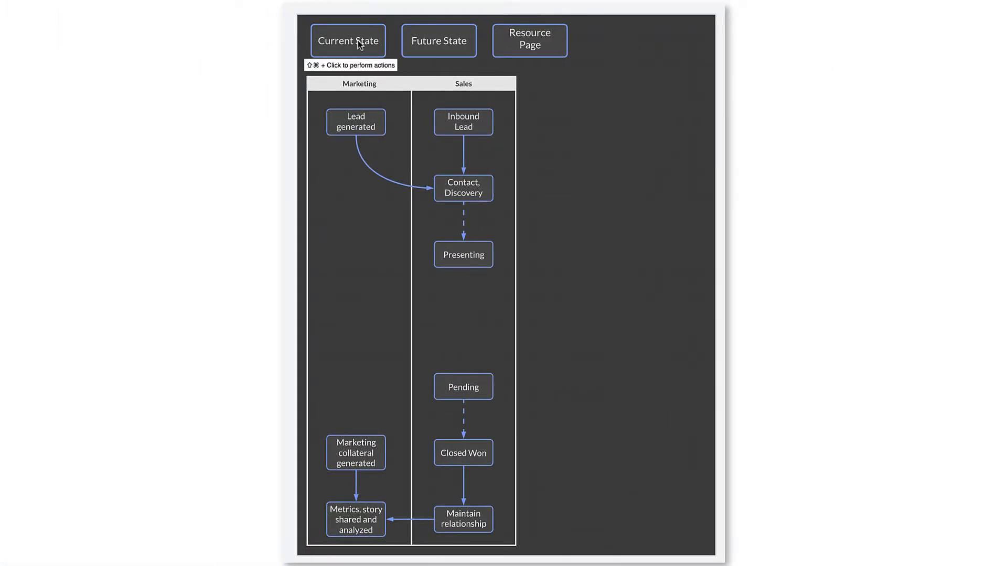
Step: Toggle the Future State sales view, then show ceremony seating and decor on the floor plan
left_click(438, 41)
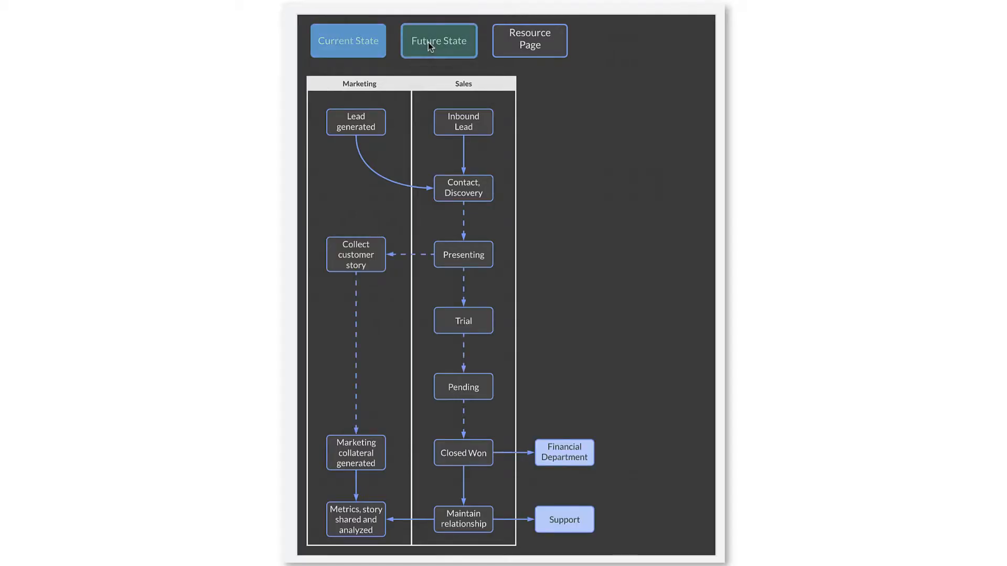
left_click(438, 41)
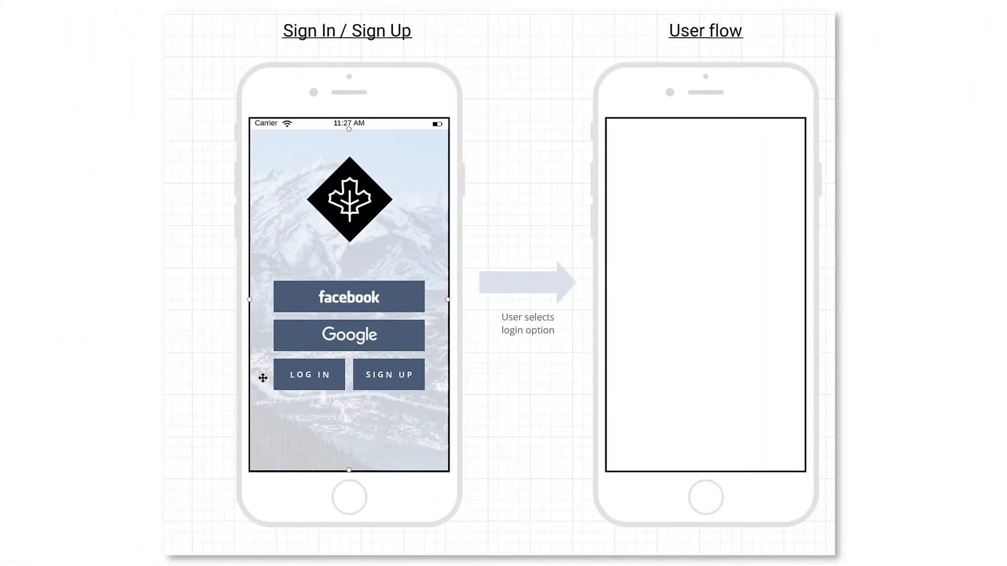
left_click(309, 375)
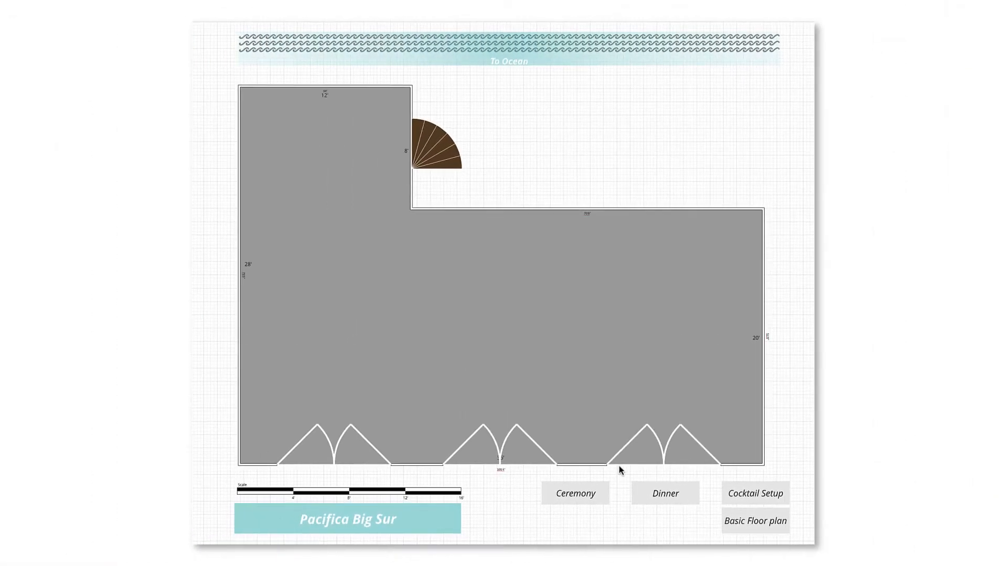
left_click(574, 493)
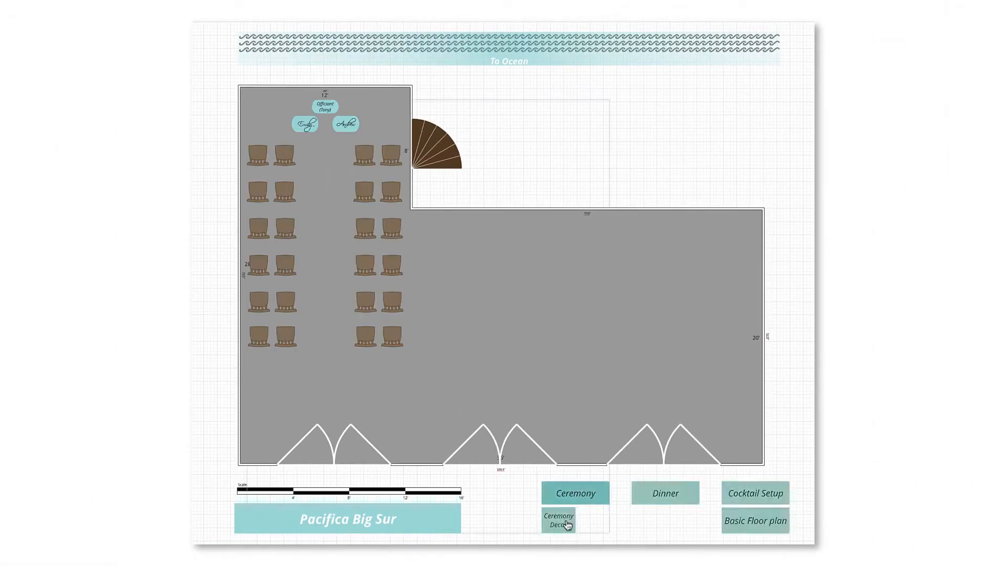
left_click(665, 493)
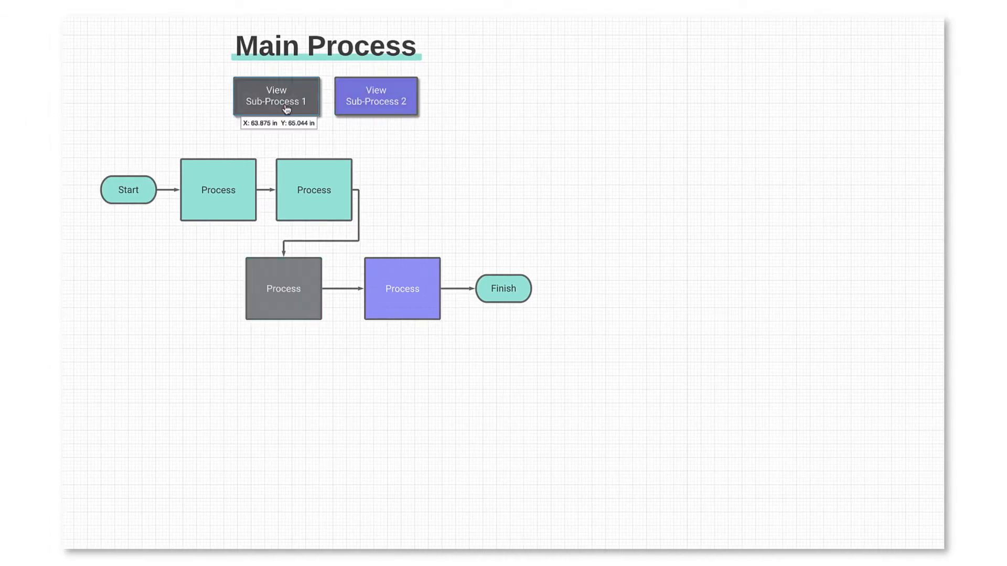
Step: Show the Layers panel for the Main Process diagram, listing only Page 1
left_click(276, 95)
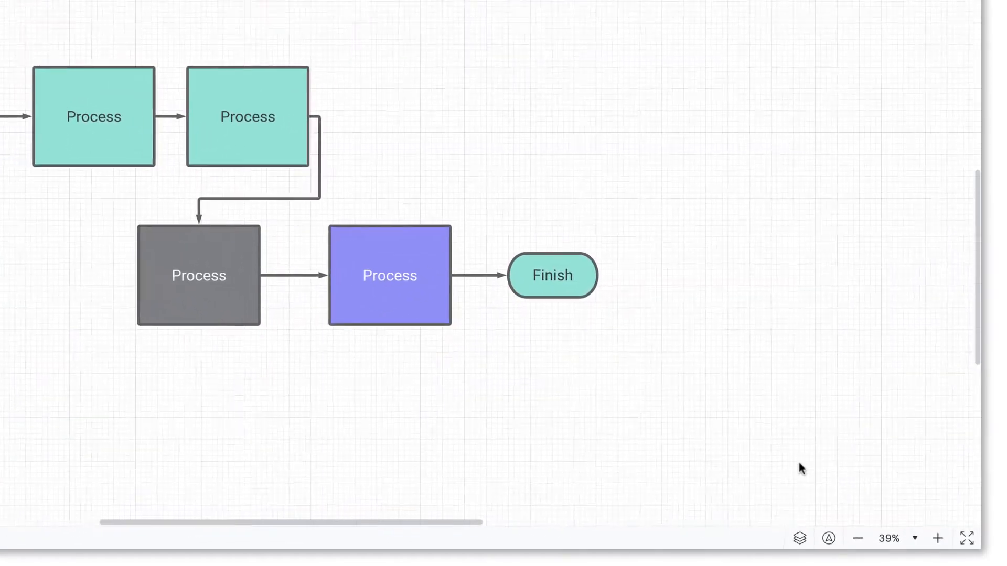
left_click(799, 539)
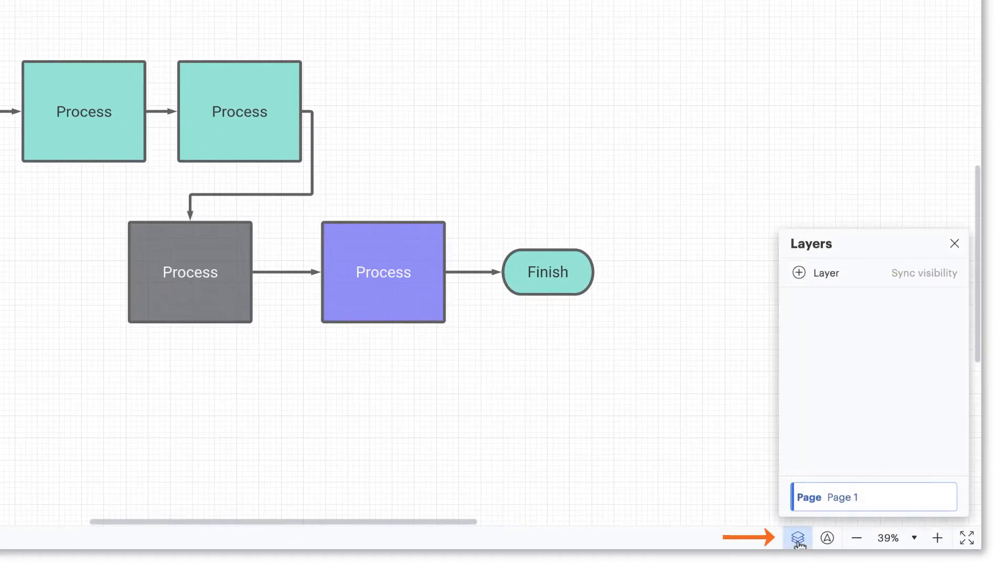
mouse_move(858, 252)
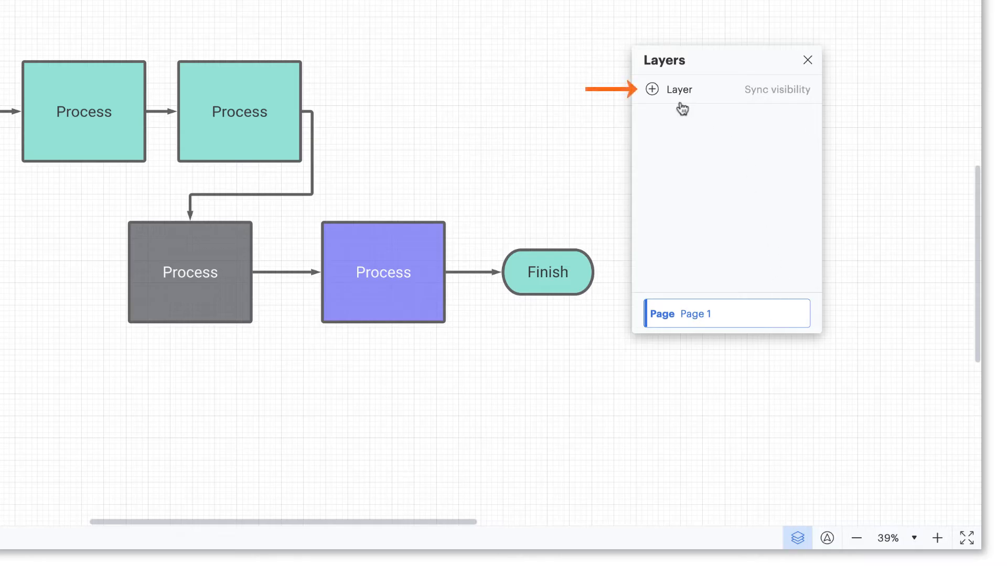
Step: Add a layer named 'Sub-Process 1' and place a Process shape on it below the diagram
left_click(650, 89)
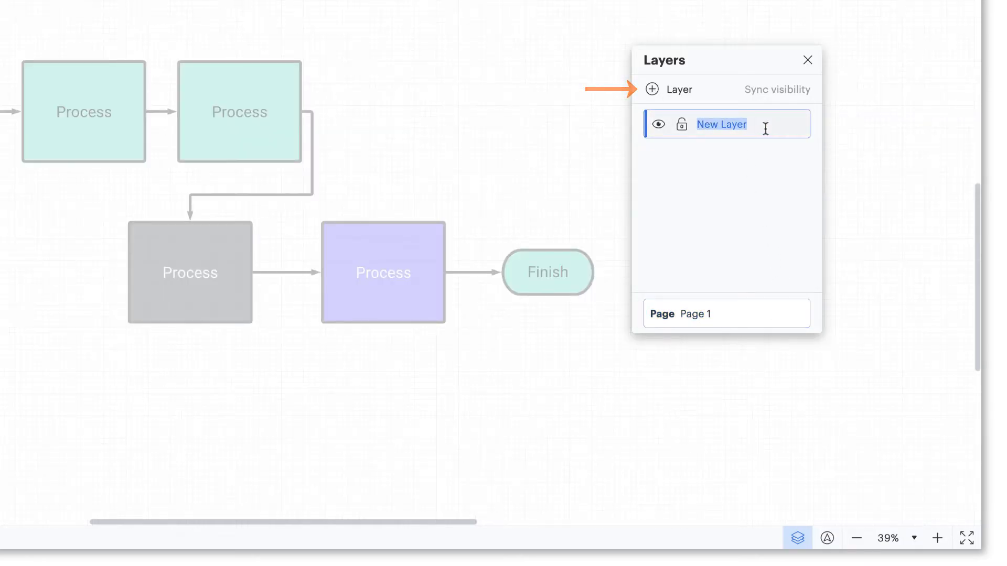
type("Sub")
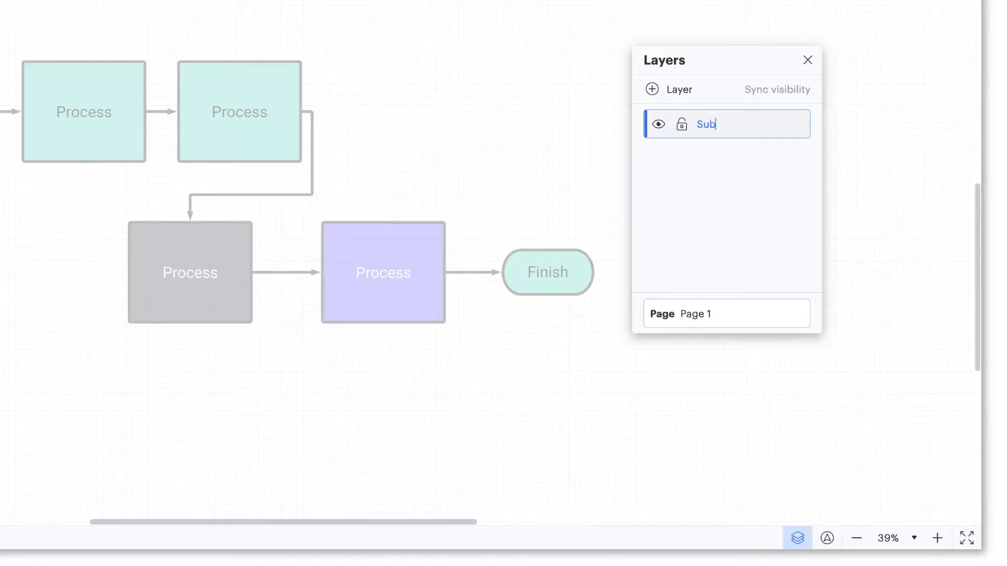
type("-Process 1")
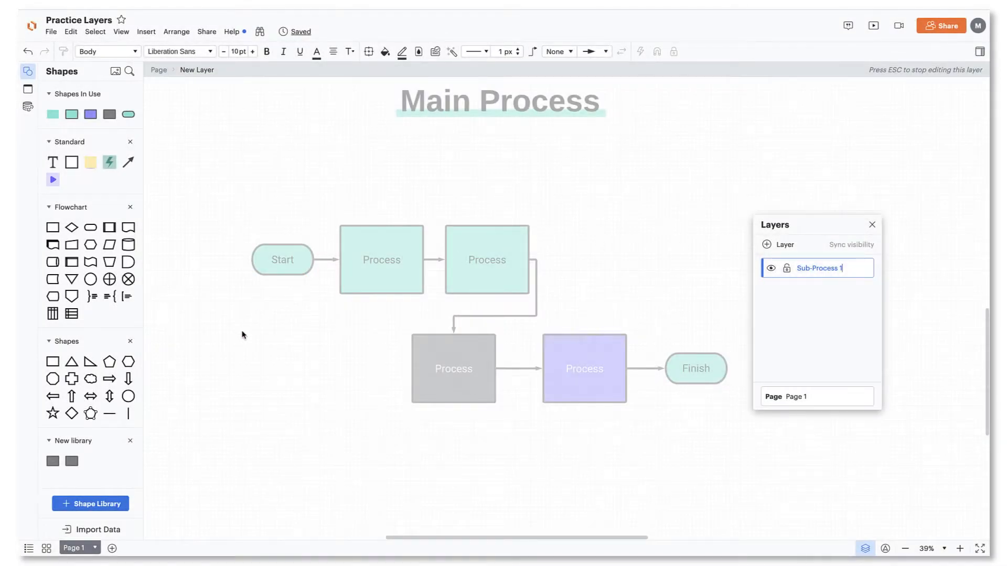
left_click(817, 268)
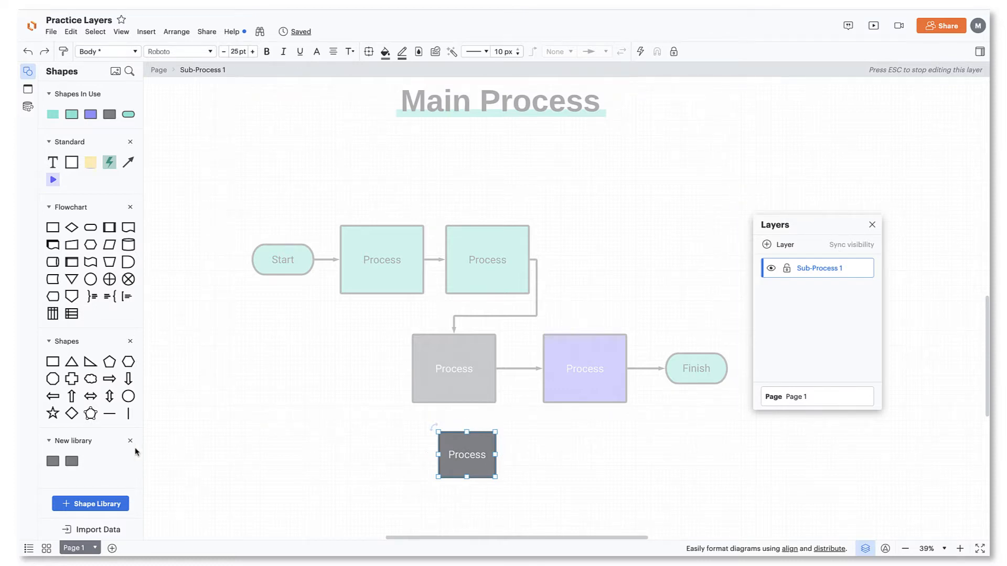
left_click_drag(466, 454, 543, 454)
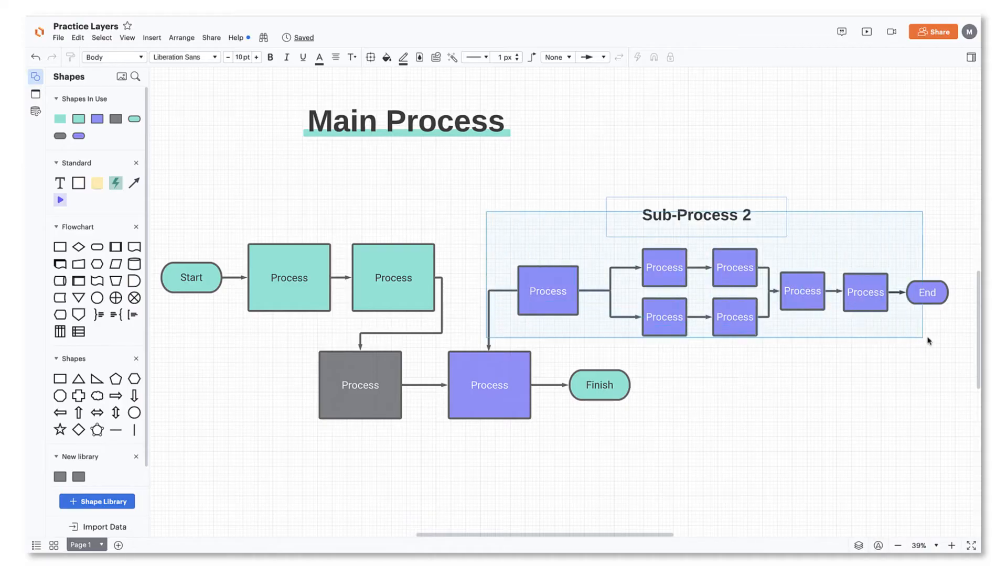
Step: Move the selected Sub-Process 2 shapes onto a new layer via Move to Layer > New Layer
right_click(696, 215)
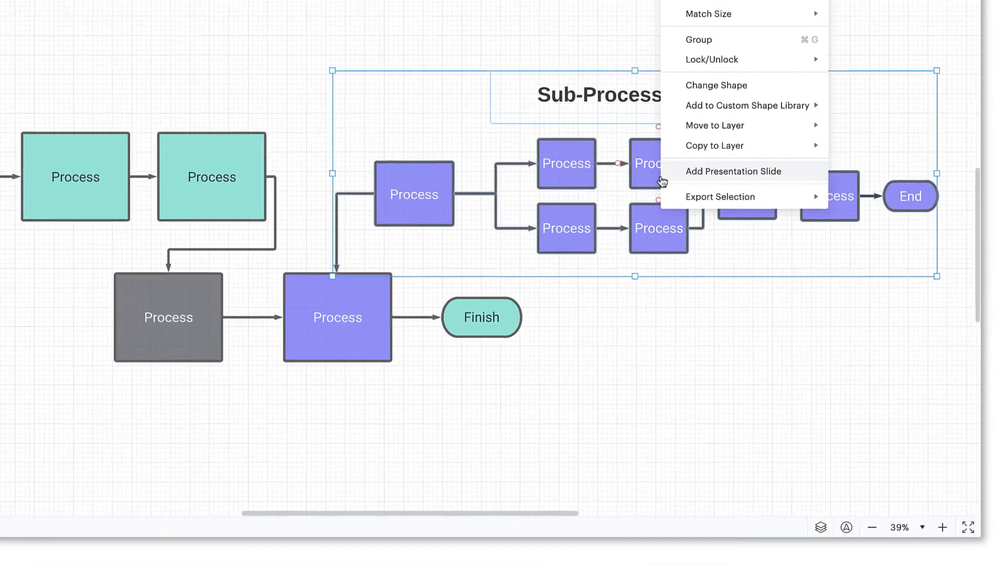
mouse_move(715, 124)
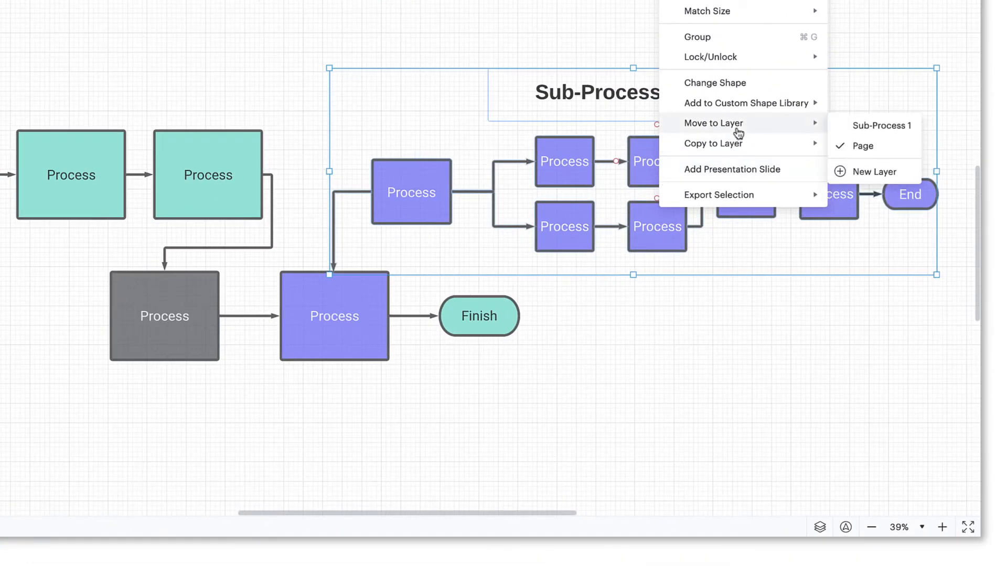
mouse_move(875, 171)
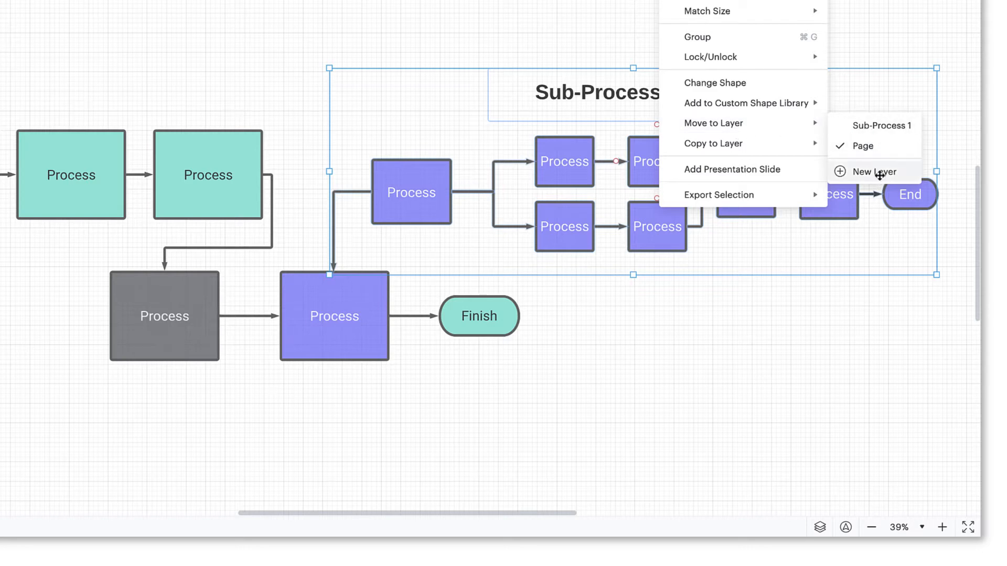
left_click(873, 171)
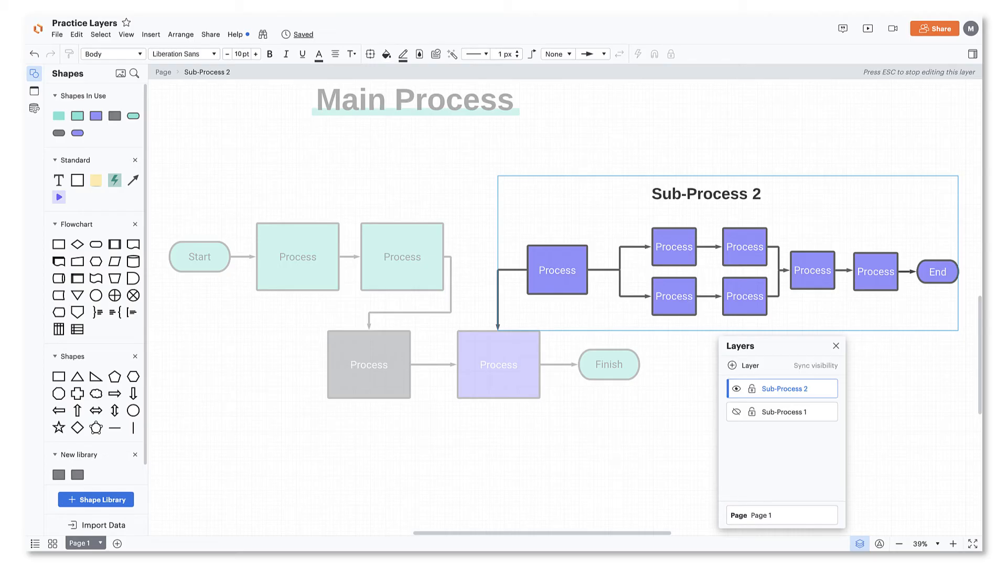
mouse_move(631, 444)
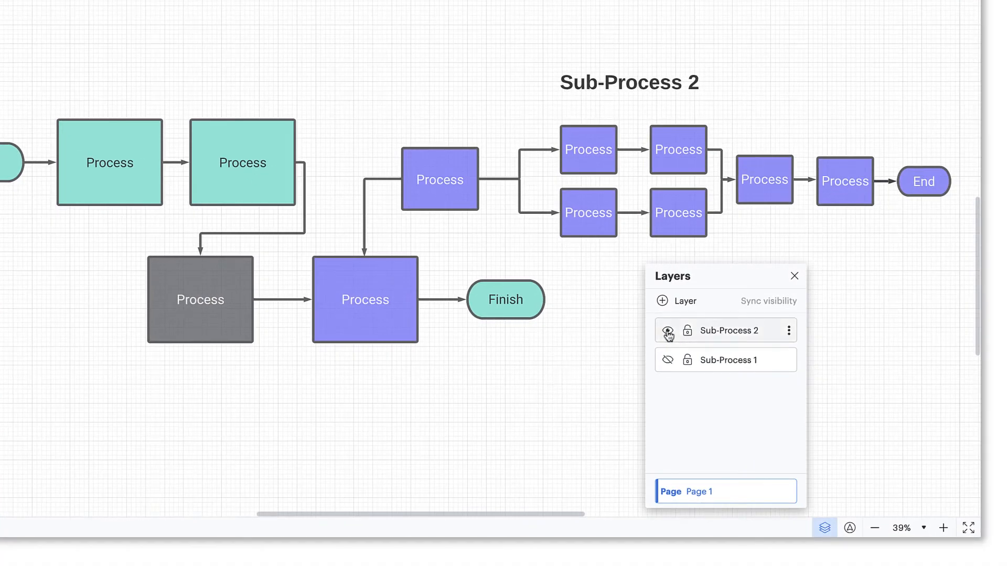
Step: Hide the Sub-Process 2 layer and sync layer visibility for everyone
left_click(667, 330)
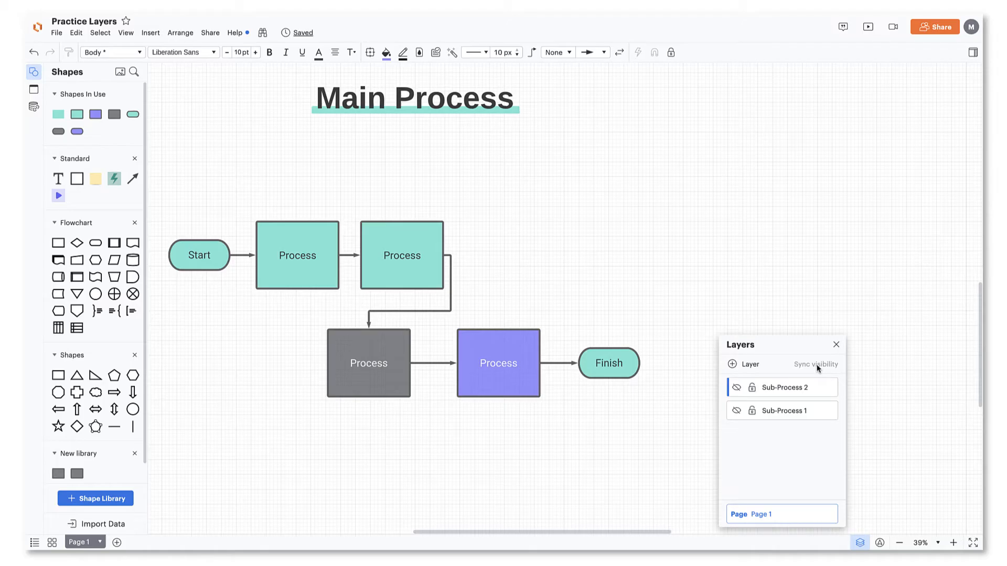
left_click(736, 411)
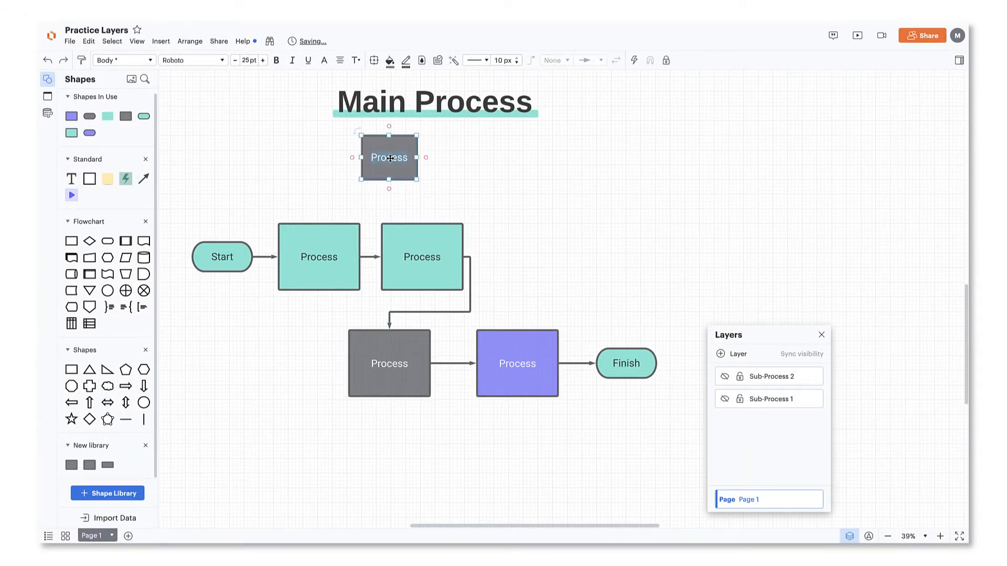
Step: Label the button 'View Sub-Process 1' and switch its shadow on
type("View Sub-Process 1")
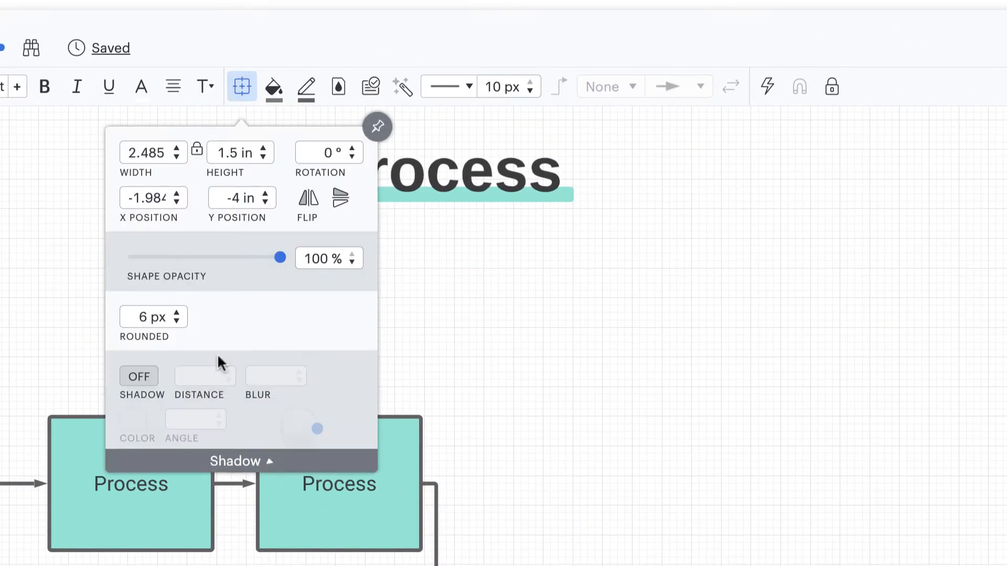
left_click(139, 376)
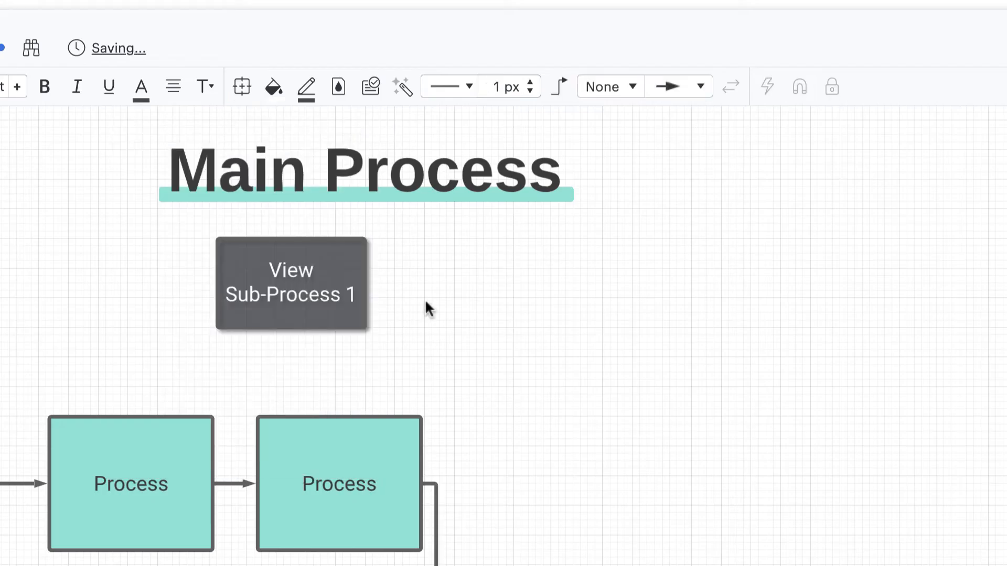
Step: Give the View Sub-Process 1 button a Layers Toggle action targeting Sub-Process 1
left_click(290, 282)
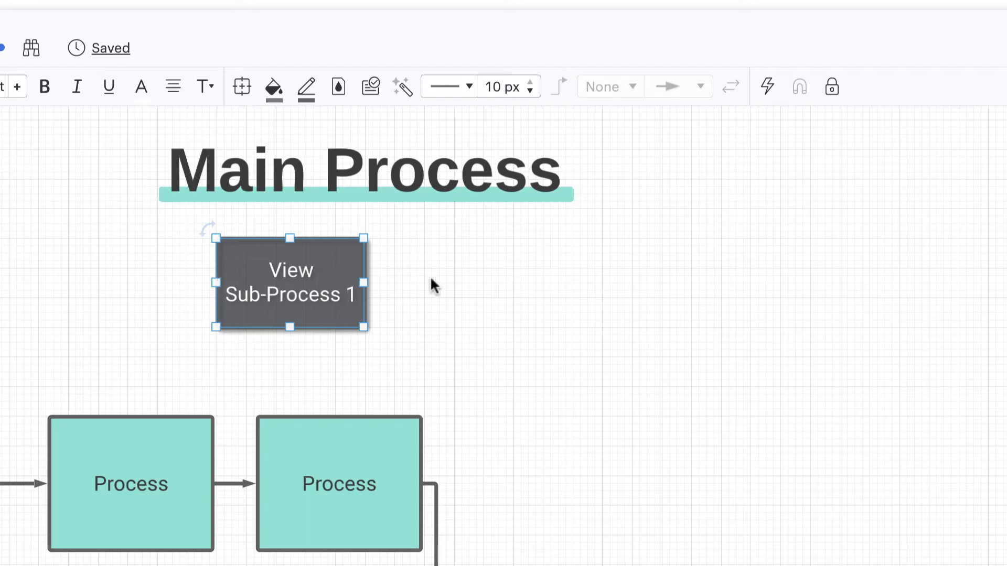
left_click(767, 86)
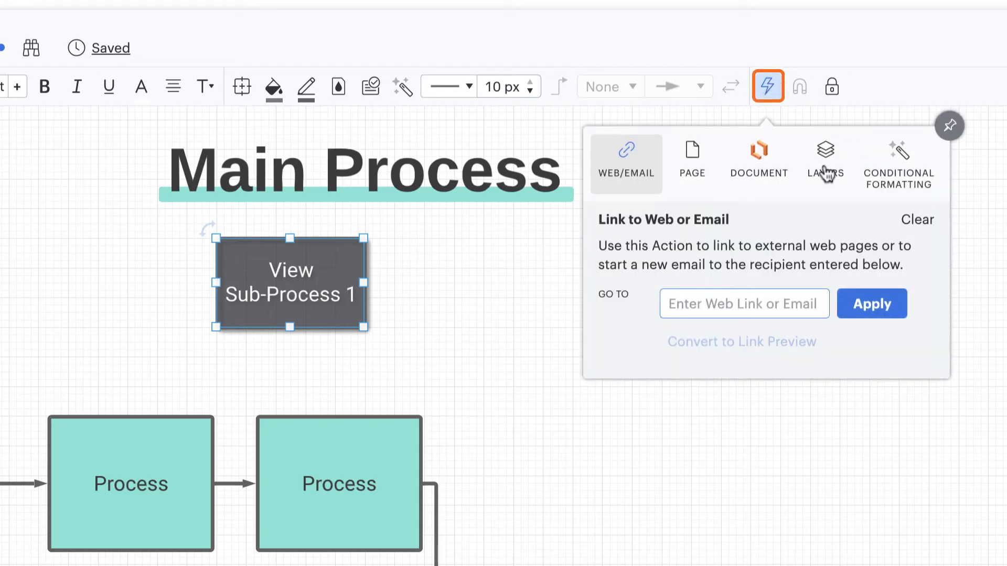
left_click(825, 160)
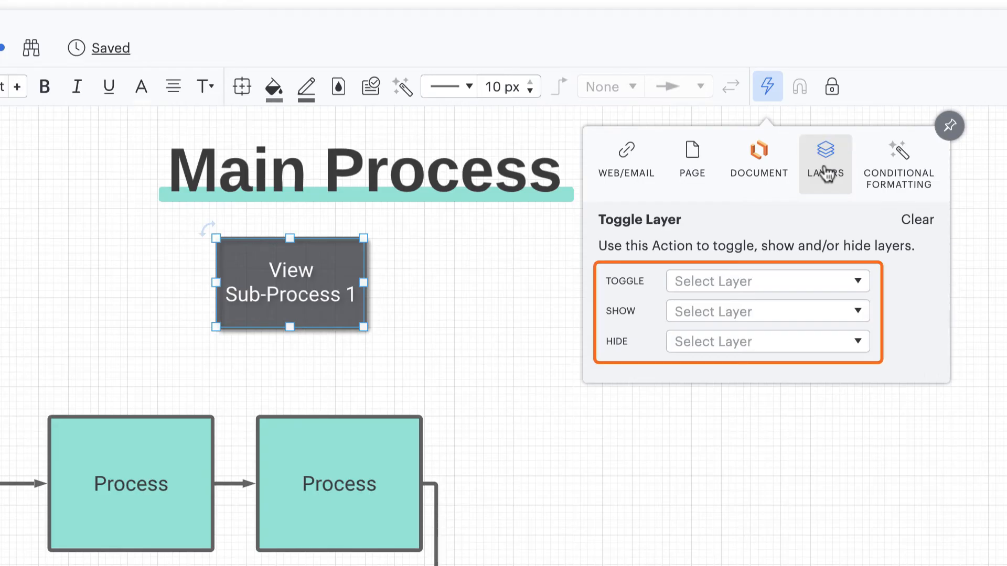
left_click(766, 281)
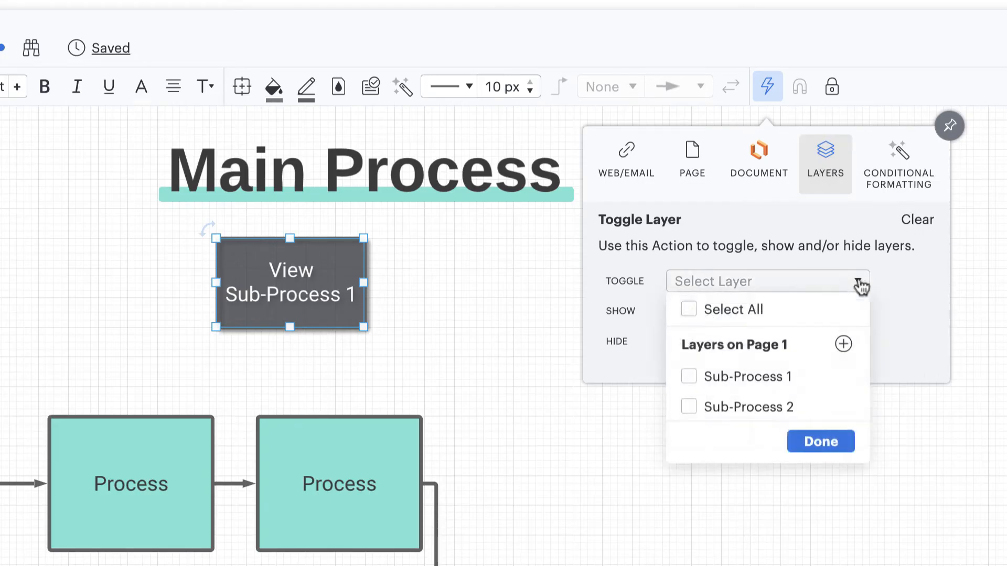
left_click(688, 377)
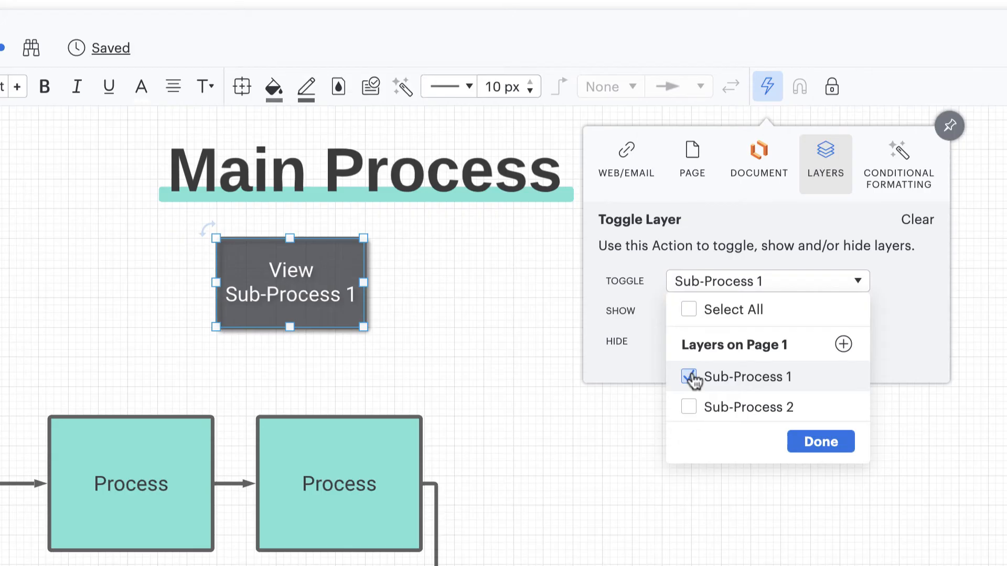
left_click(688, 376)
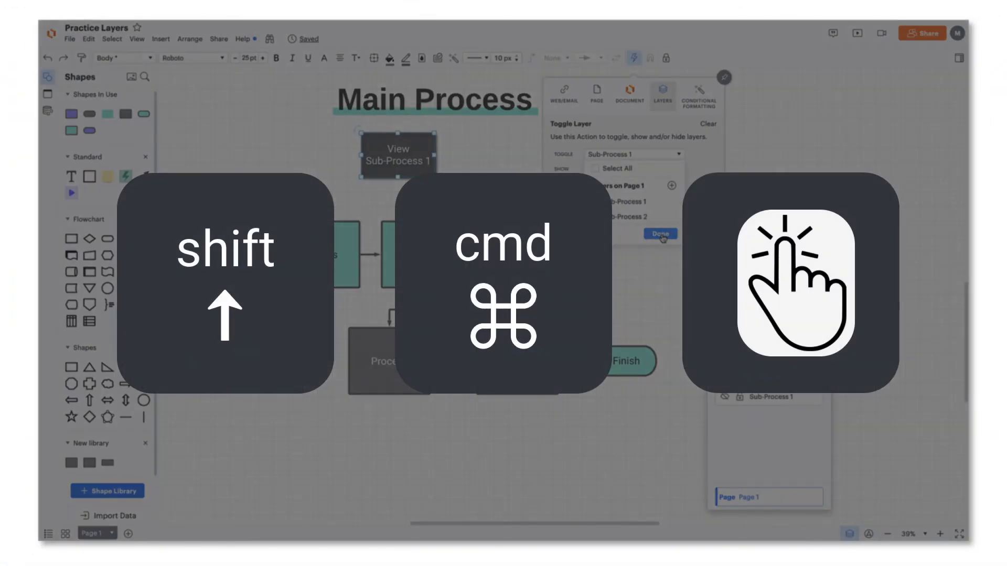
Step: Confirm the layer choice and place a purple 'View Sub-Process 2' button beside the first
left_click(595, 202)
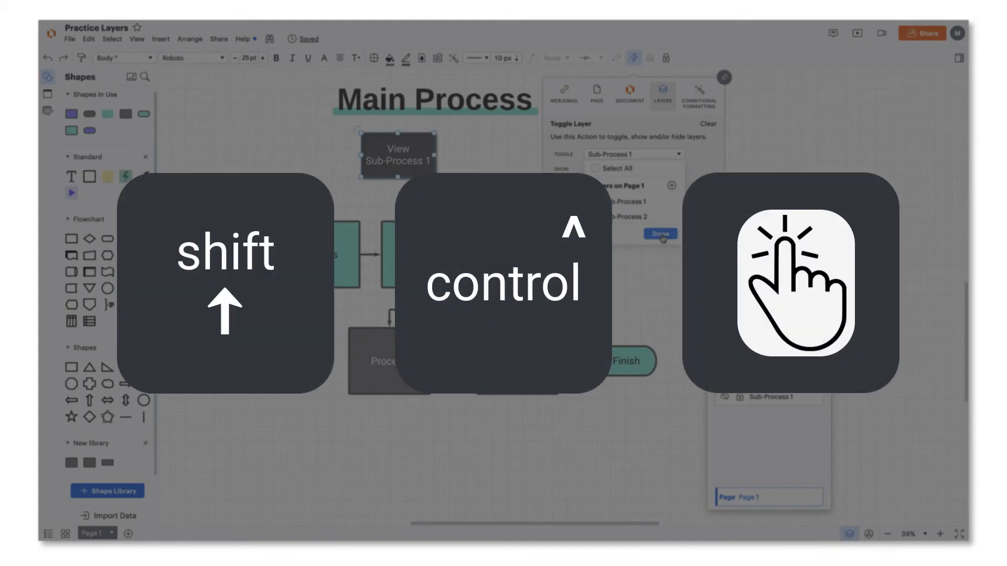
left_click(659, 233)
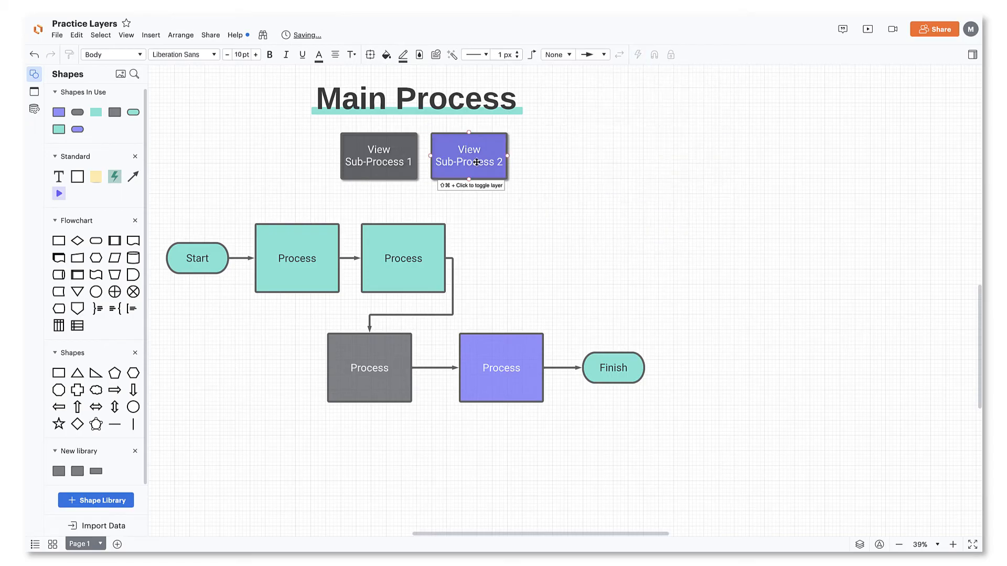
left_click(379, 155)
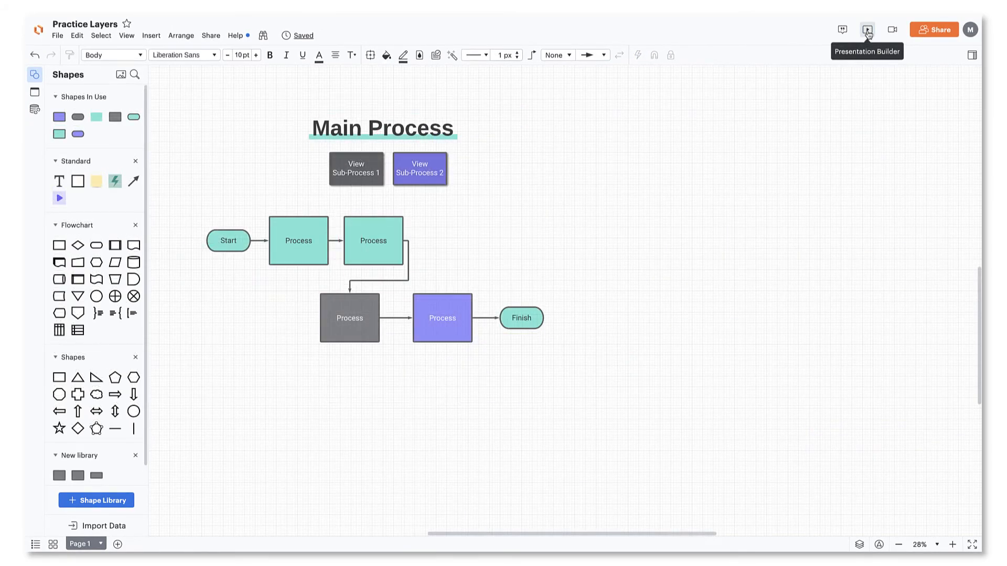
Step: Show the Slides panel with Main Process as slide 1, then start editing the Sub-Process 1 layer
left_click(867, 29)
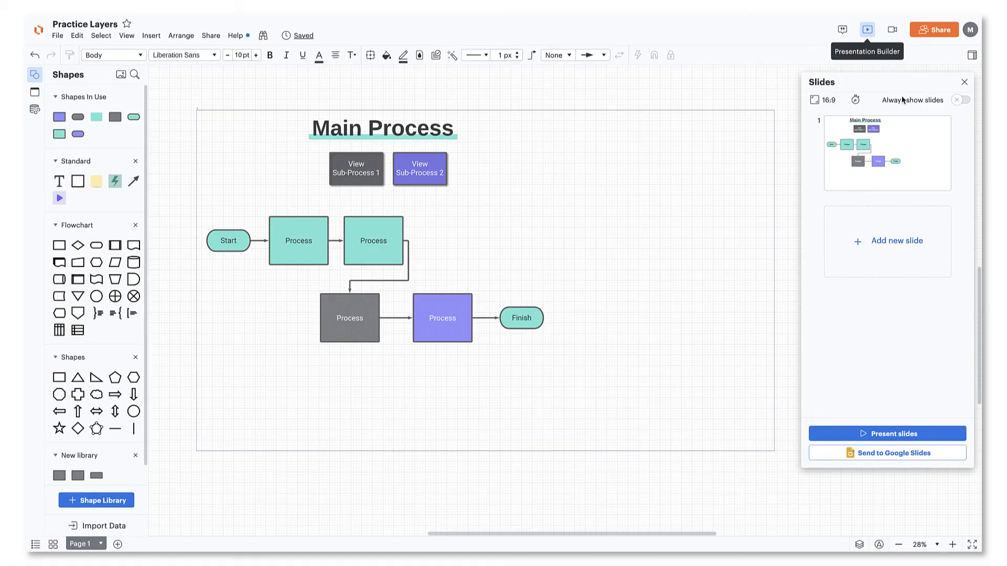
left_click(887, 433)
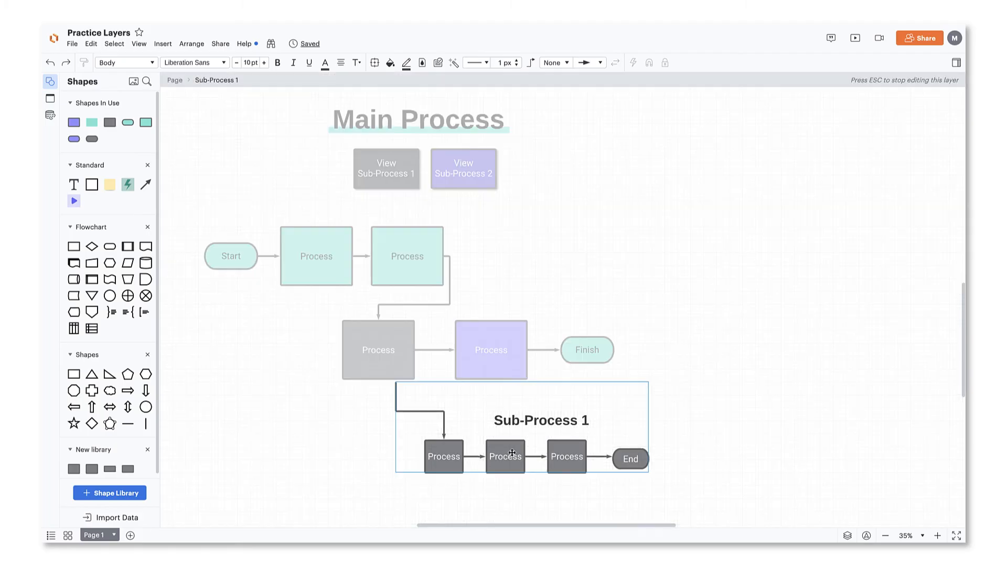
Step: Give the Hide Sub-Process 1 button a Layers Toggle action on the Sub-Process 1 layer
left_click(385, 169)
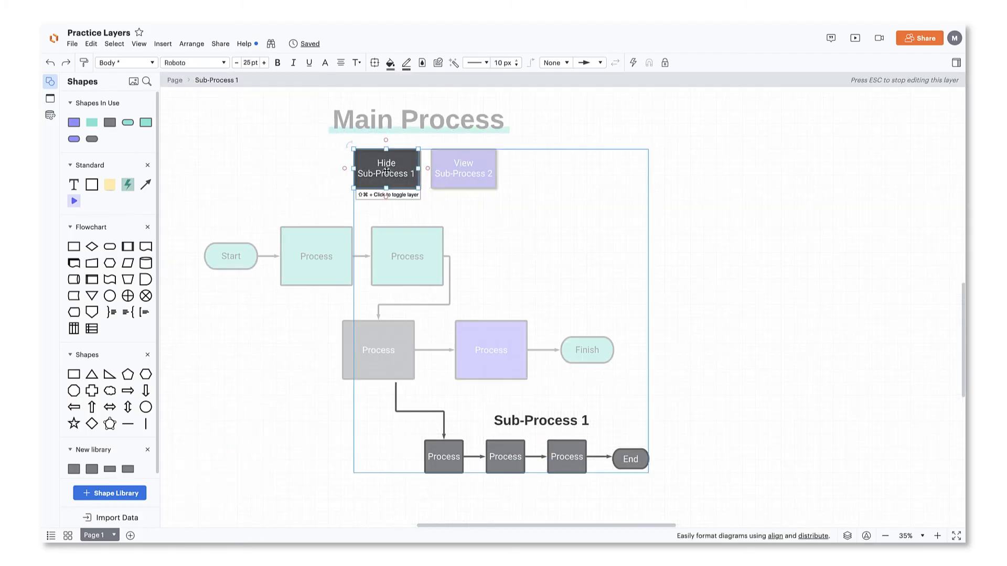
left_click(632, 62)
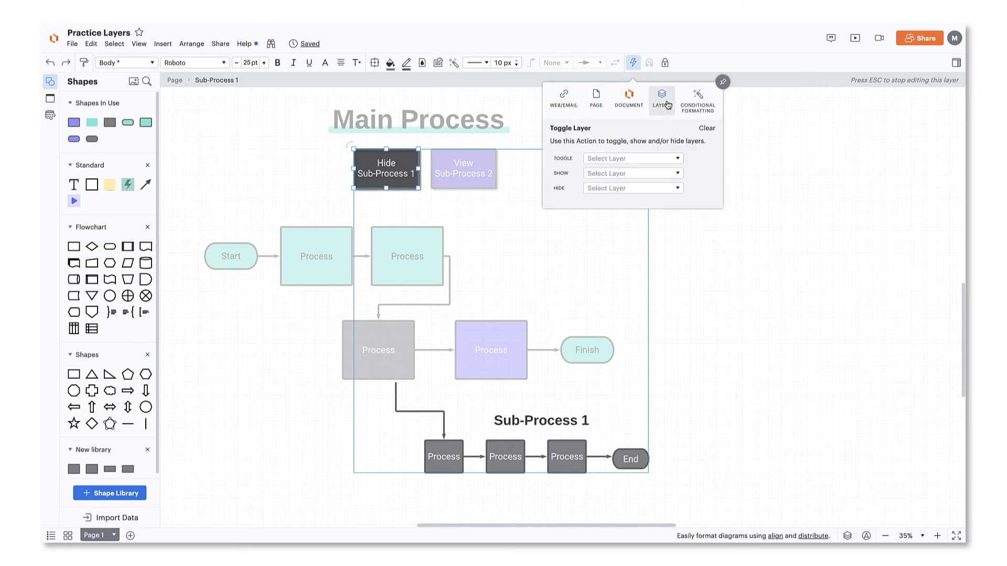
left_click(630, 158)
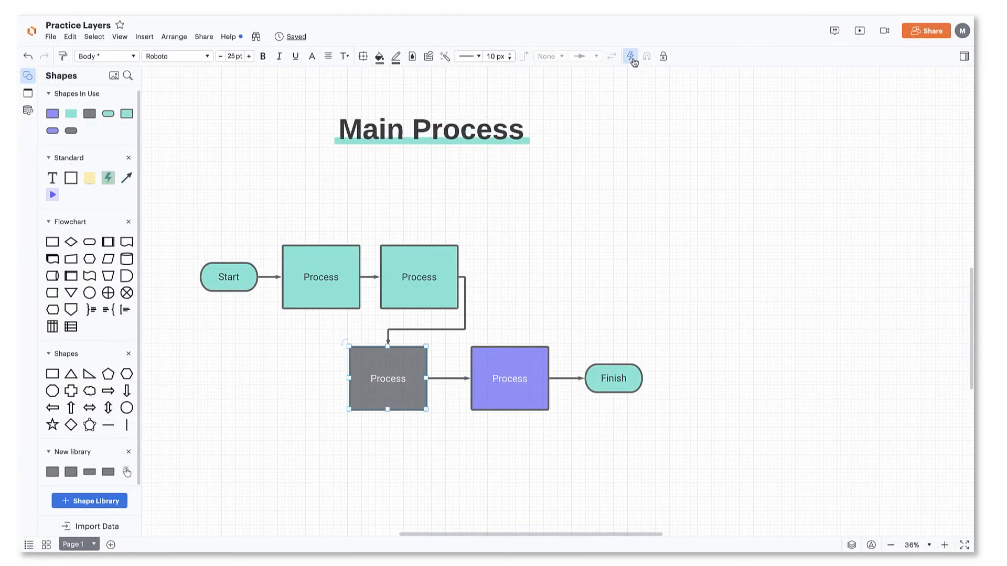
Step: Assign layer actions: grey box shows Sub-Process 1 and hides Sub-Process 2; purple box toggles Sub-Process 2
left_click(631, 56)
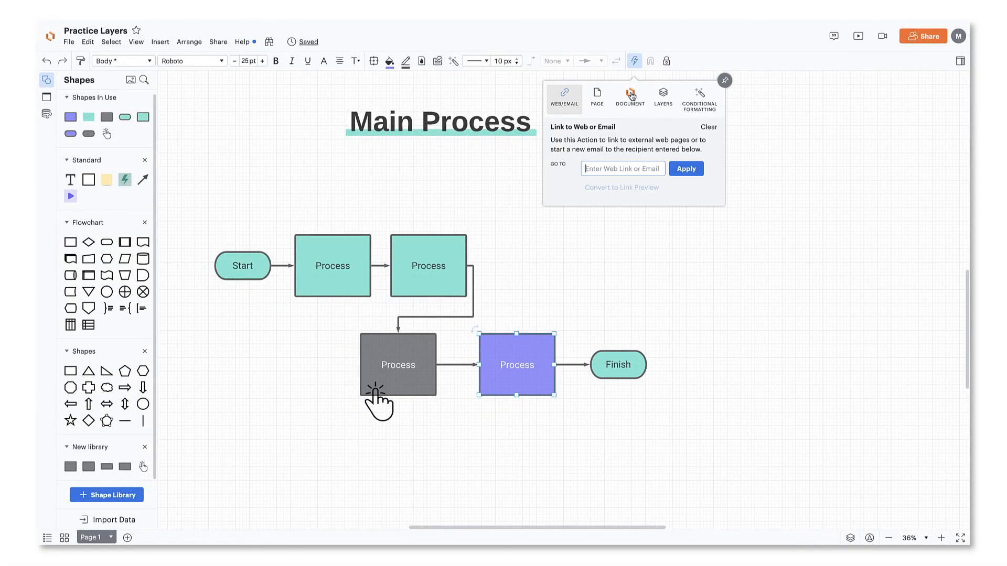
left_click(662, 95)
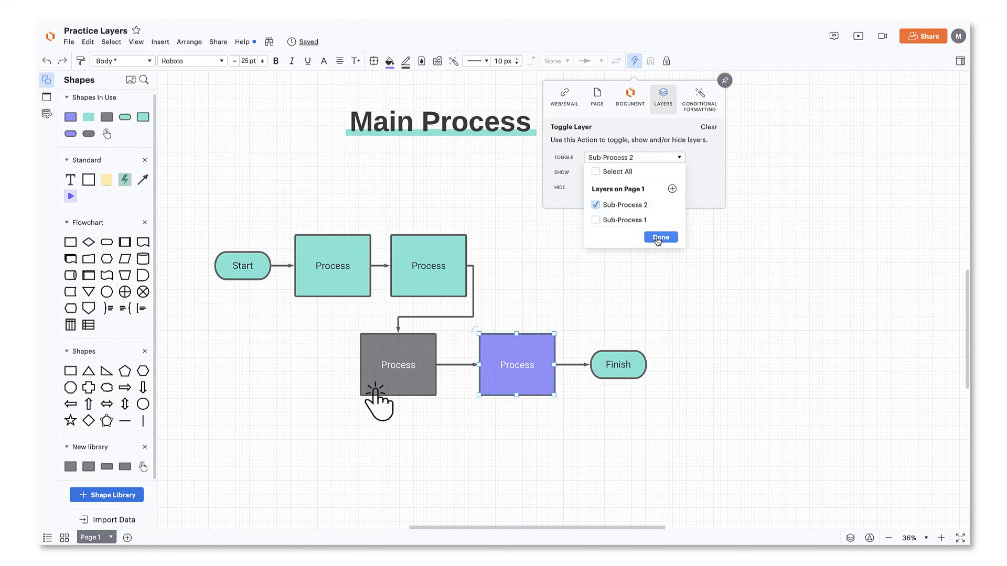
left_click(660, 237)
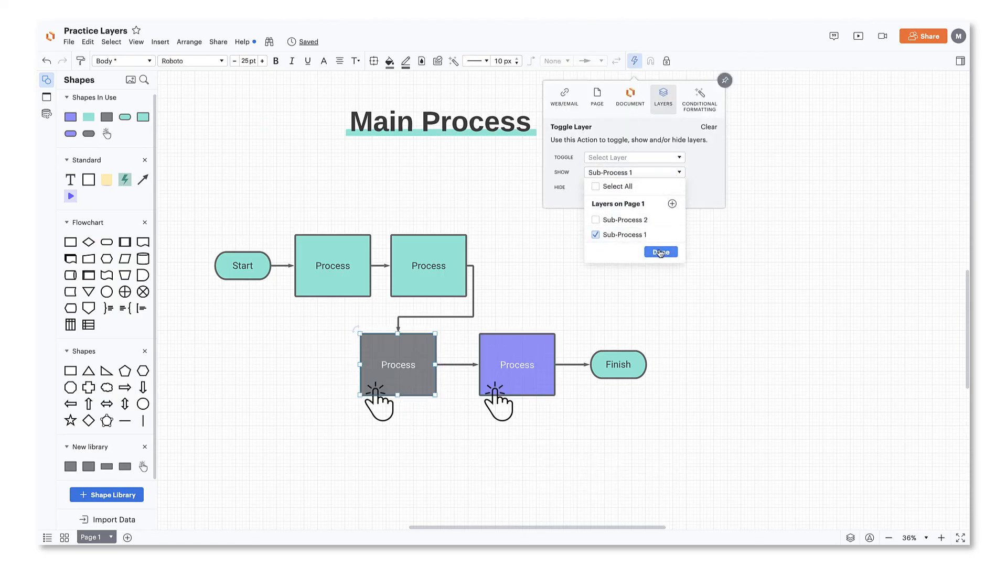
left_click(660, 252)
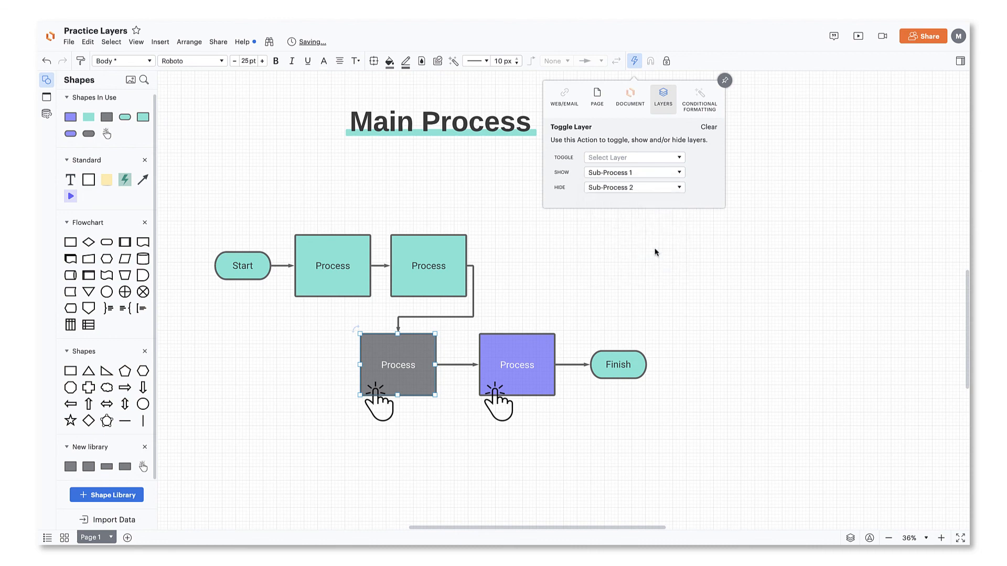
left_click(631, 158)
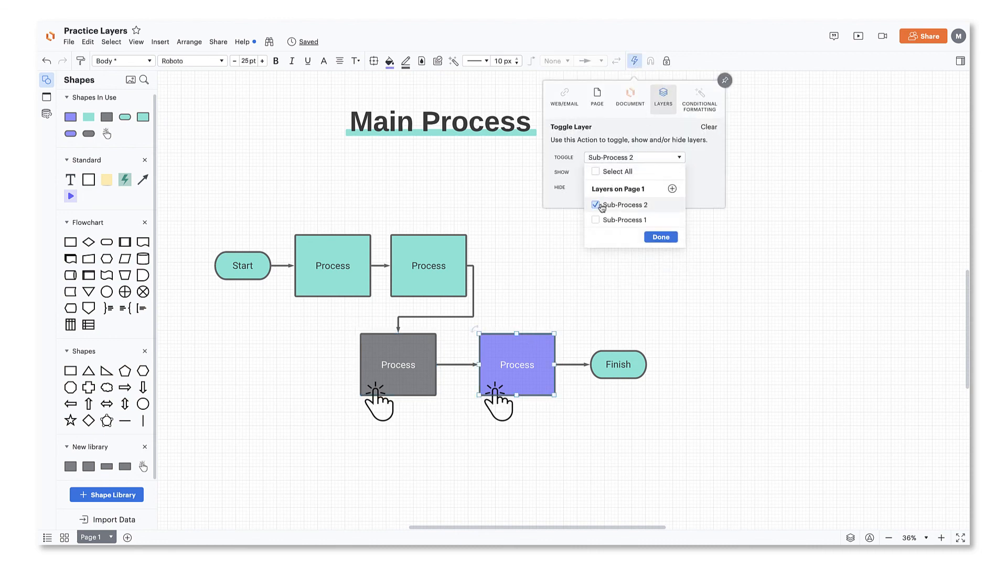